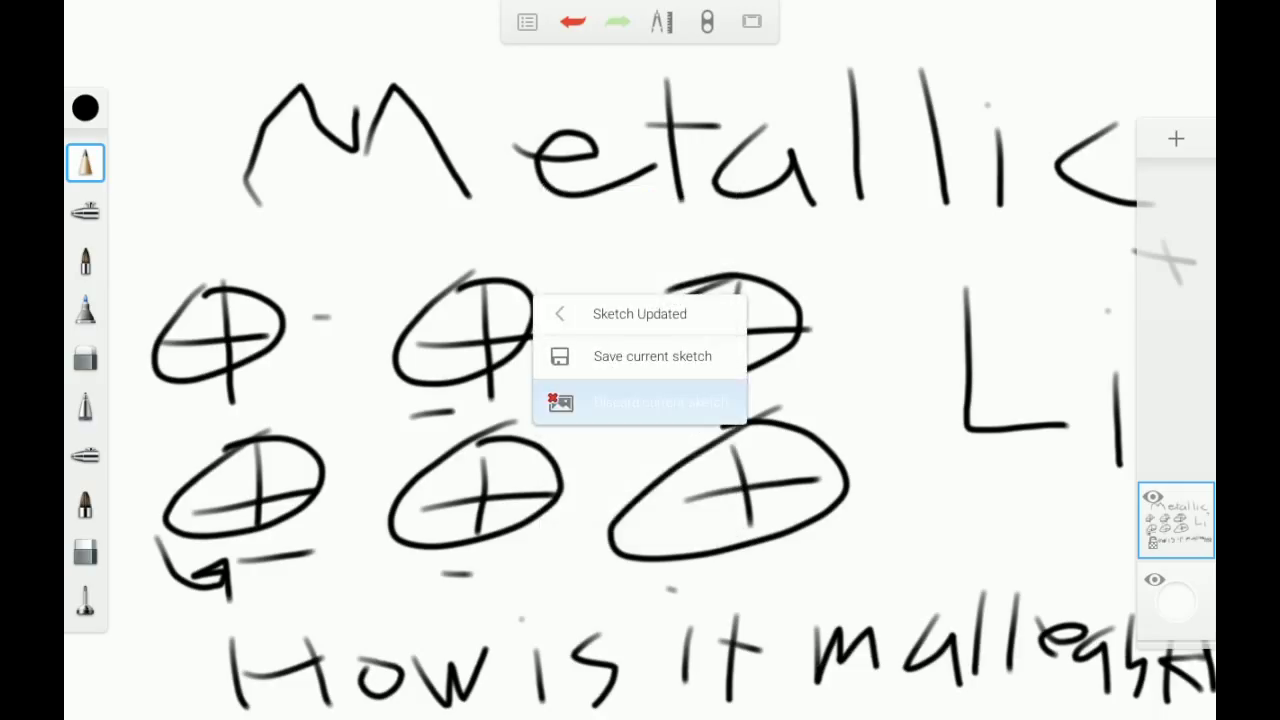
Discard the 'Metallic' lattice sketch without saving, leaving a new blank canvas.
{"action": "left_click", "coordinate": [640, 402]}
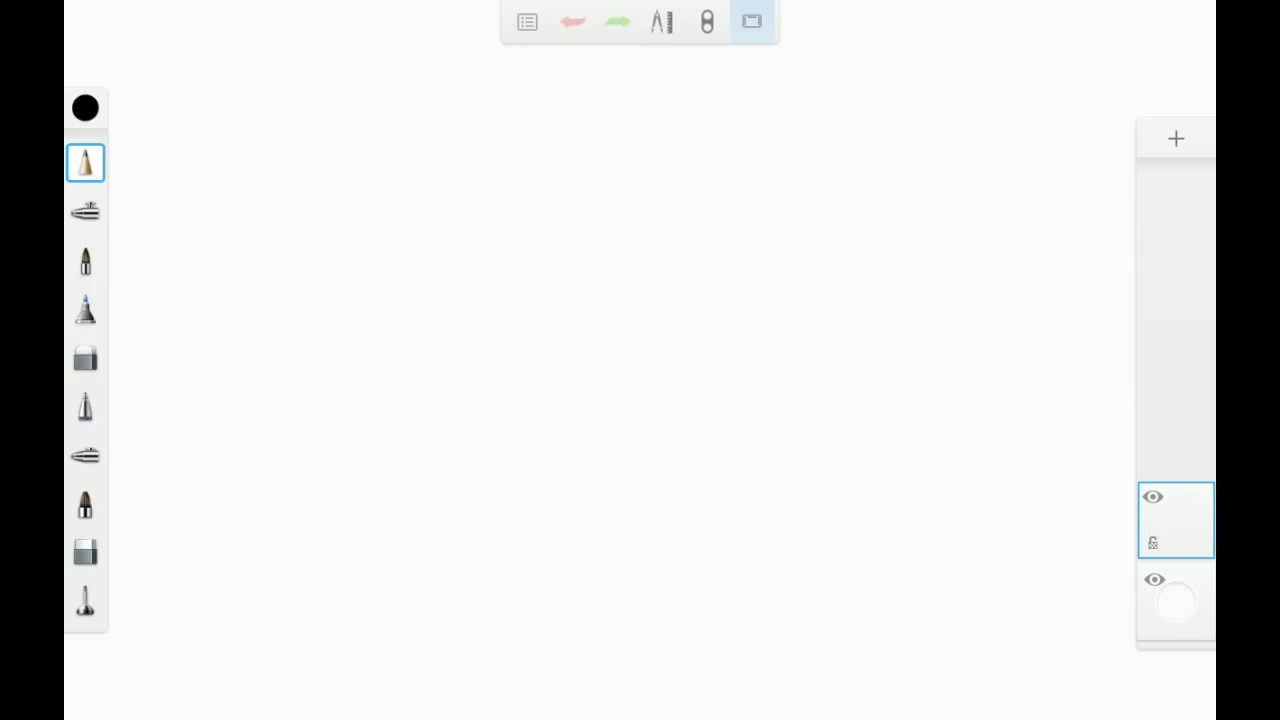